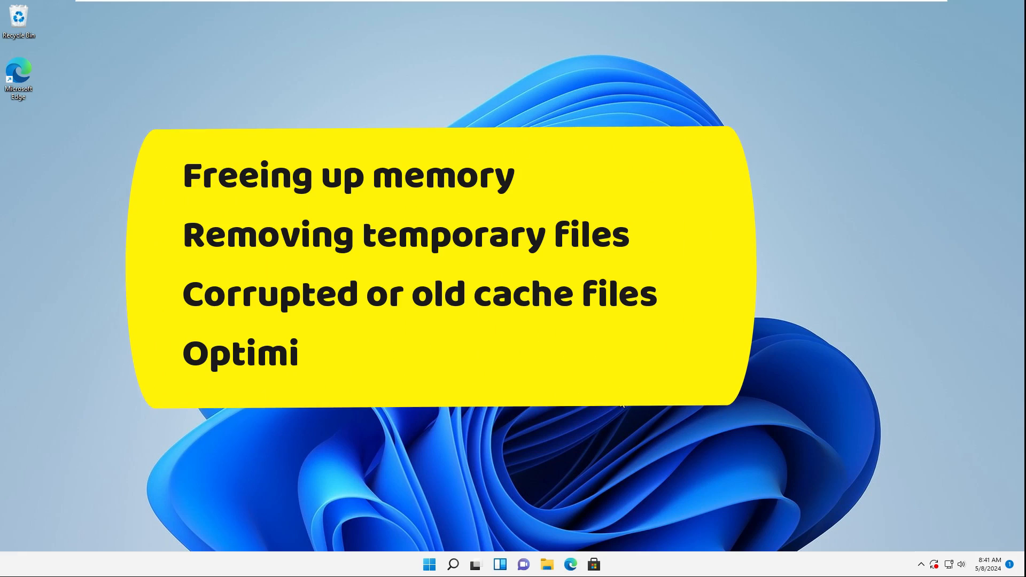
Search Google for 'rammap download' and open the 'RAMMap v1.61 - Sysinternals' page
{"action": "type", "text": "zing system resources"}
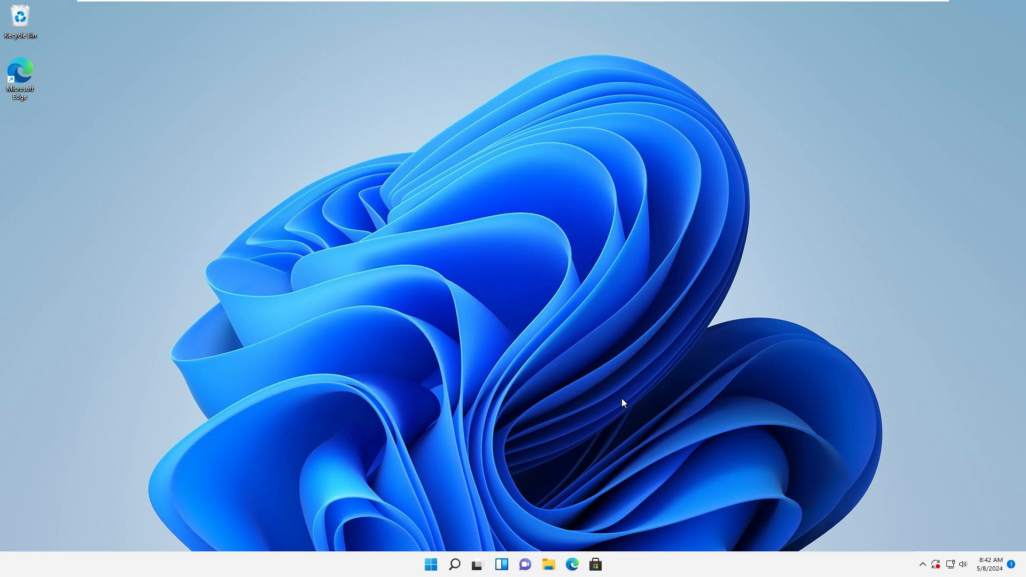
{"action": "mouse_move", "coordinate": [620, 404]}
{"action": "type", "text": "rammap"}
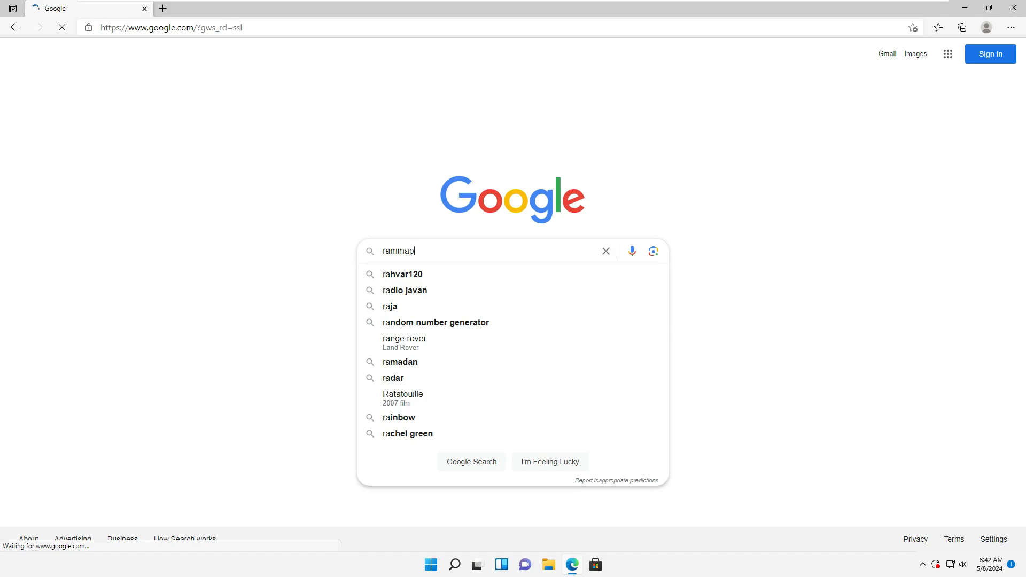
{"action": "type", "text": "\" \""}
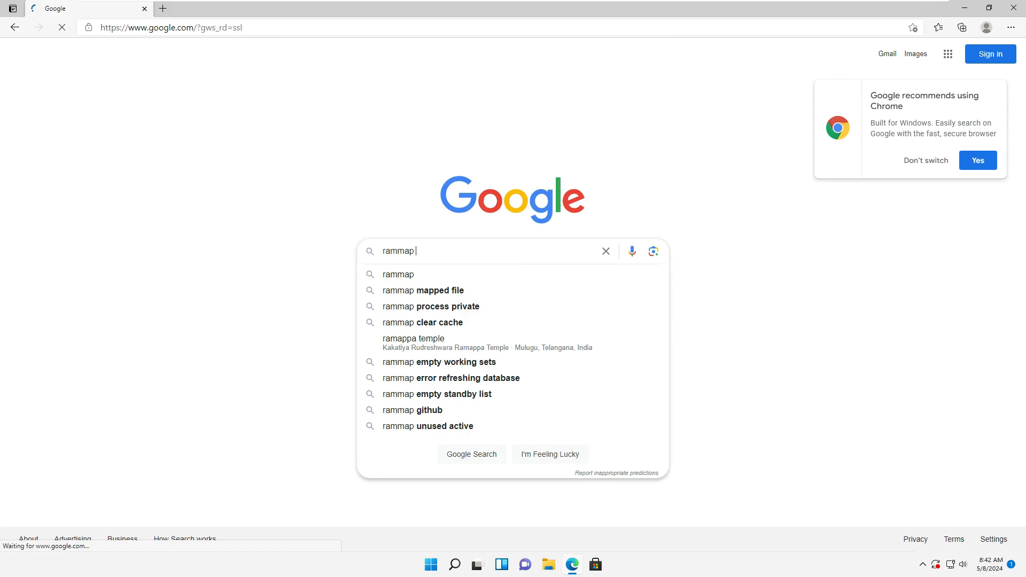
{"action": "type", "text": "download"}
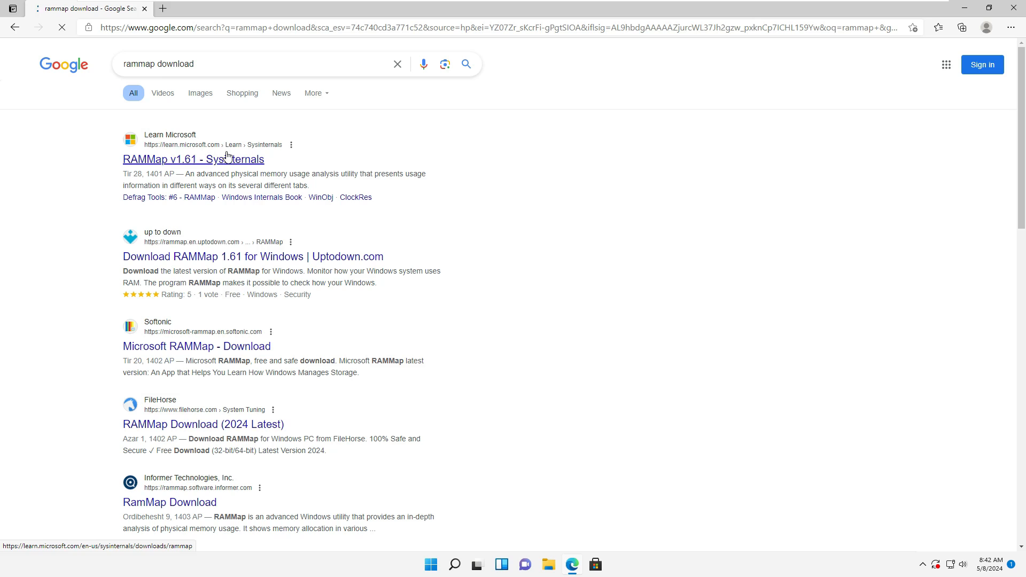
{"action": "mouse_move", "coordinate": [208, 161]}
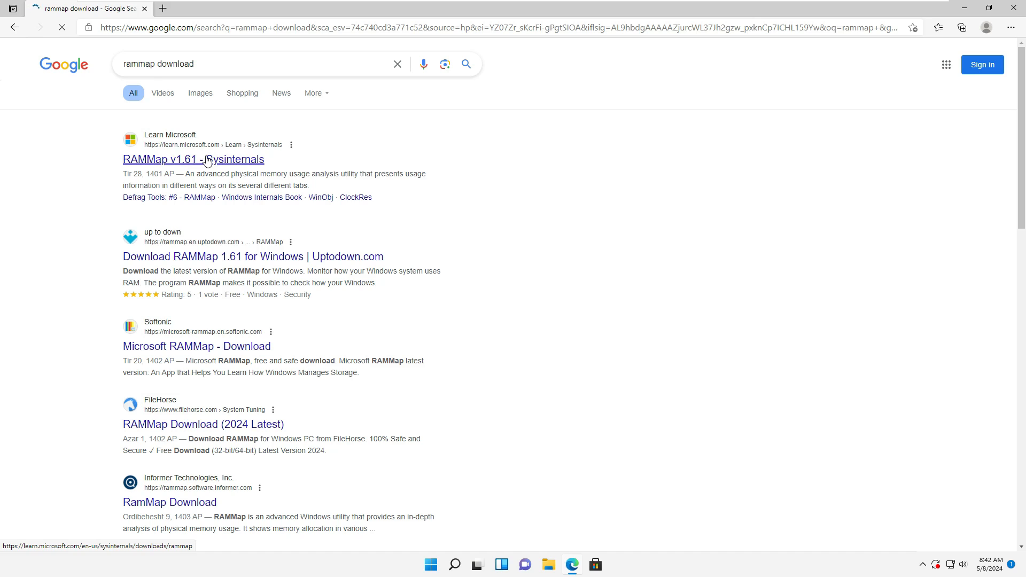
{"action": "left_click", "coordinate": [193, 159]}
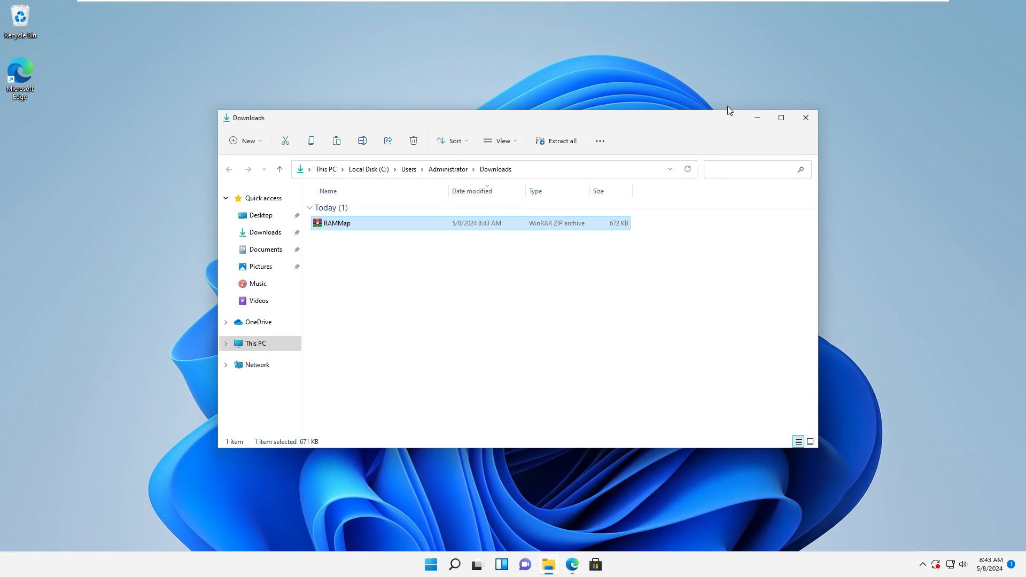
Extract the RAMMap zip on the desktop with Extract All into a RAMMap folder
{"action": "right_click", "coordinate": [154, 236]}
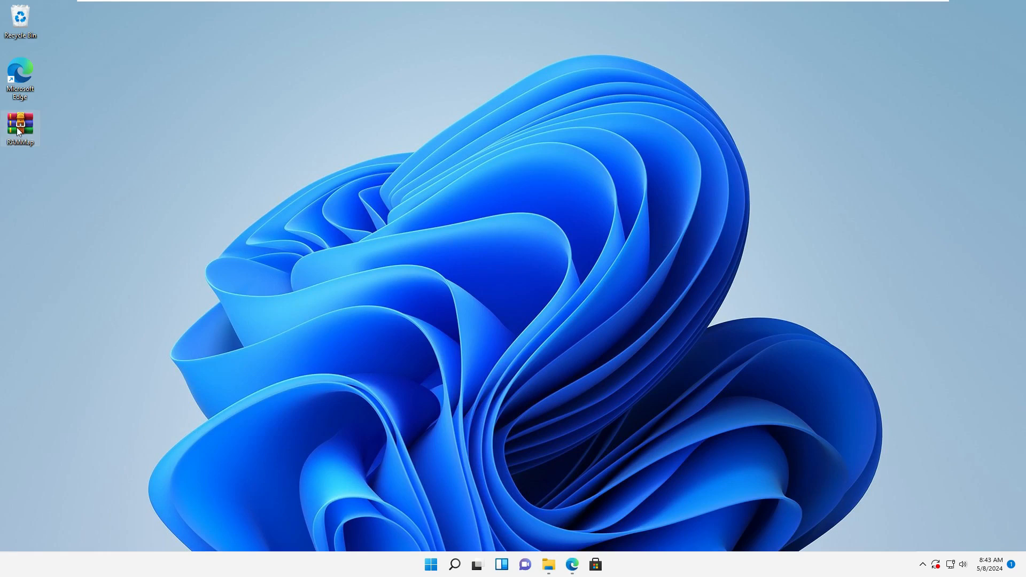
{"action": "mouse_move", "coordinate": [23, 131]}
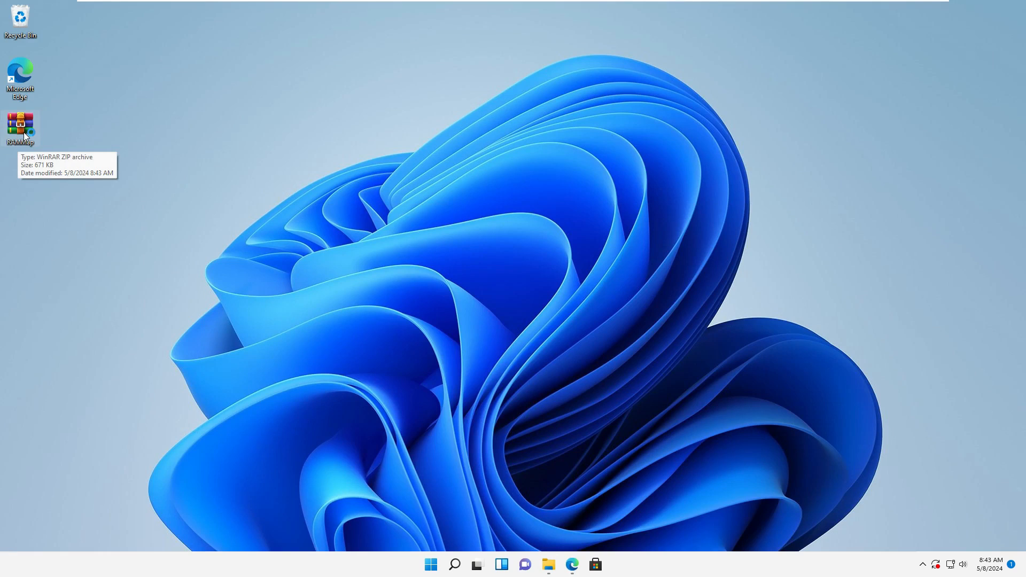
{"action": "right_click", "coordinate": [19, 127]}
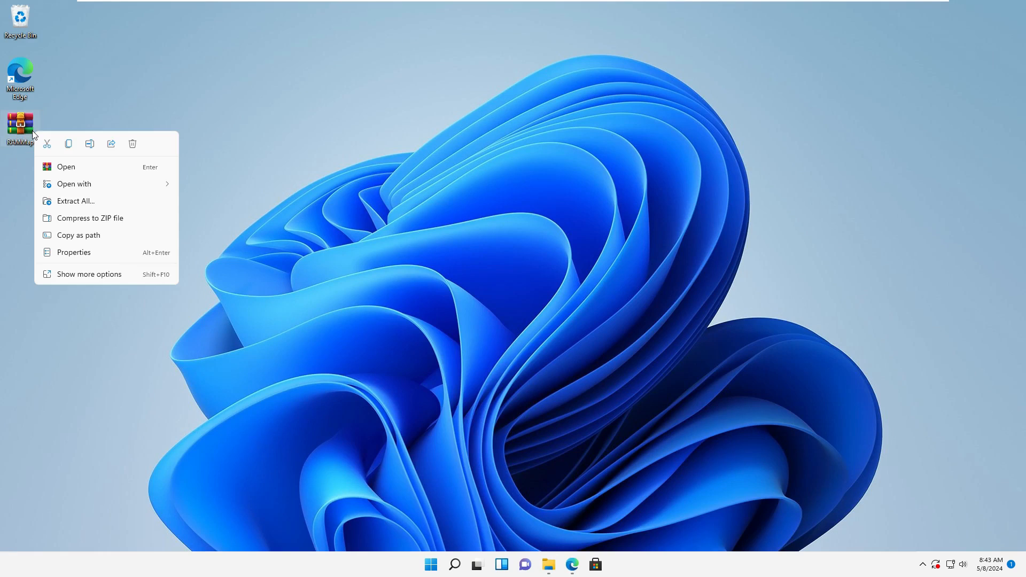
{"action": "left_click", "coordinate": [65, 278]}
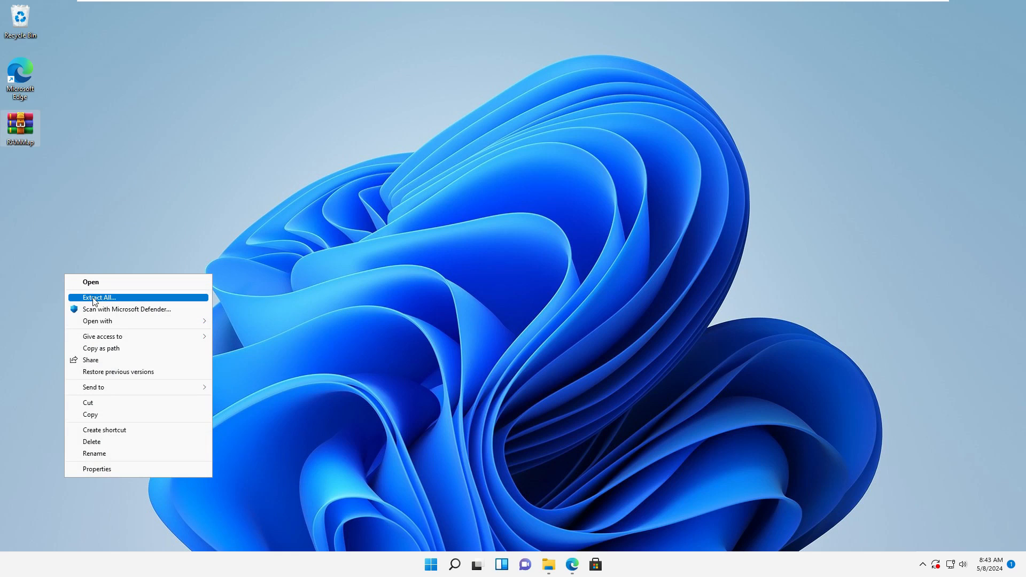
{"action": "left_click", "coordinate": [97, 297]}
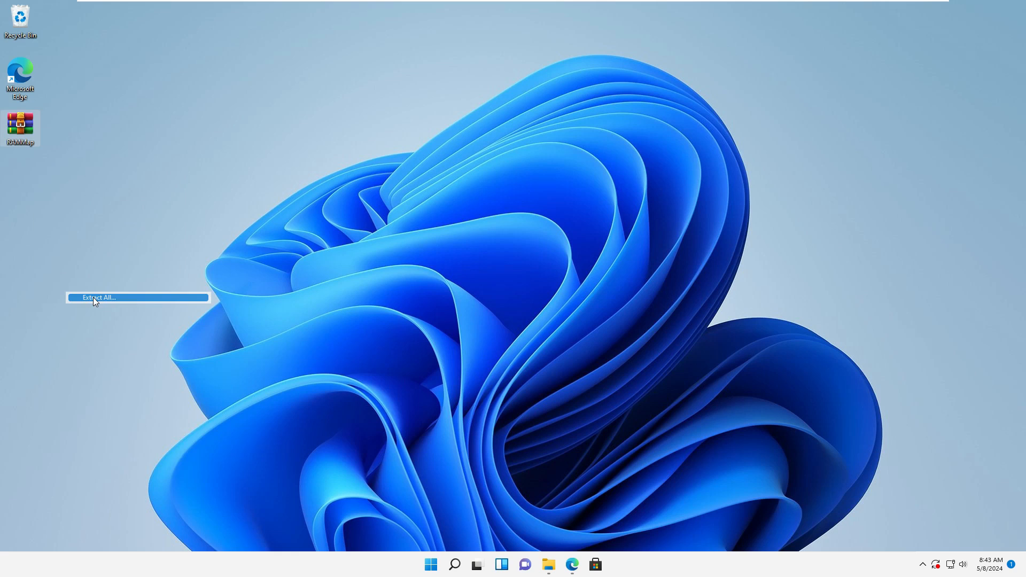
{"action": "left_click", "coordinate": [99, 297]}
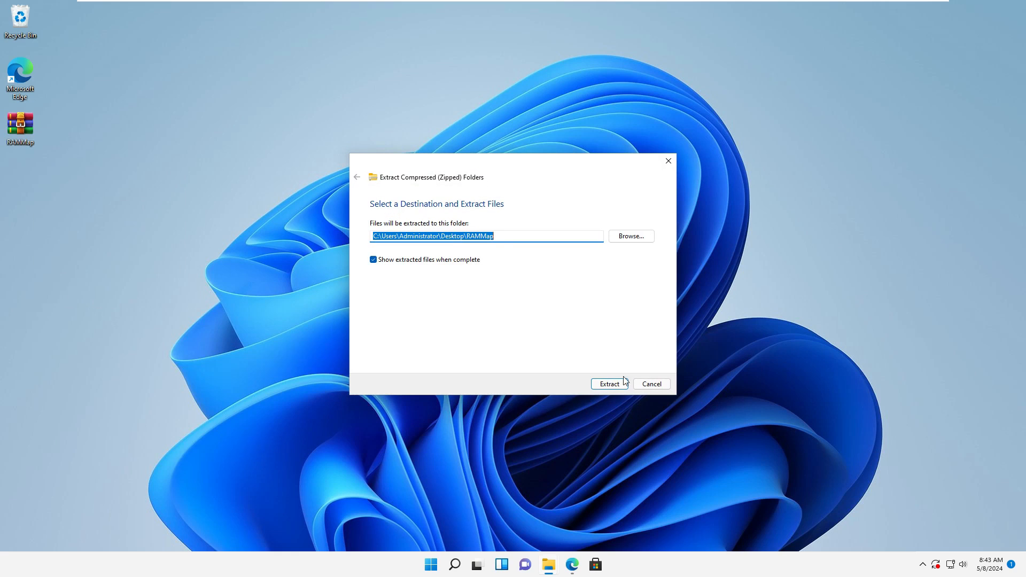
{"action": "left_click", "coordinate": [608, 383]}
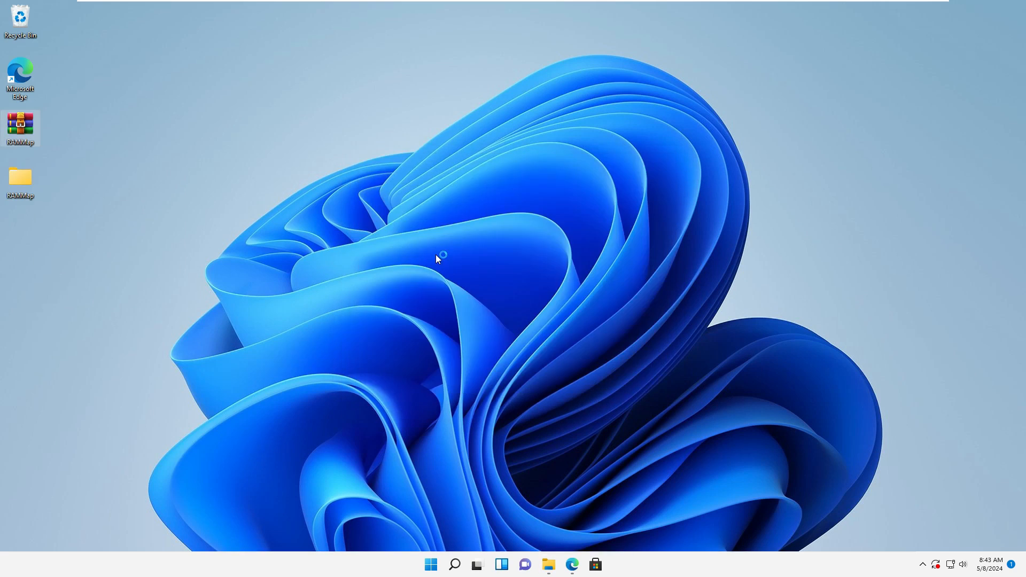
Open the RAMMap folder, run RAMMap64, and agree to the Sysinternals license
{"action": "double_click", "coordinate": [19, 177]}
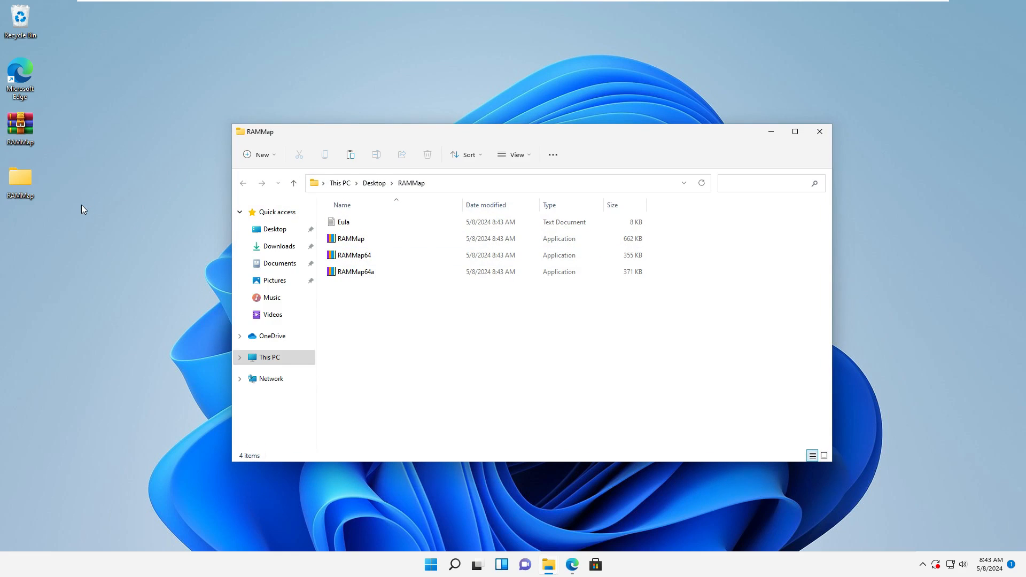
{"action": "left_click", "coordinate": [351, 239]}
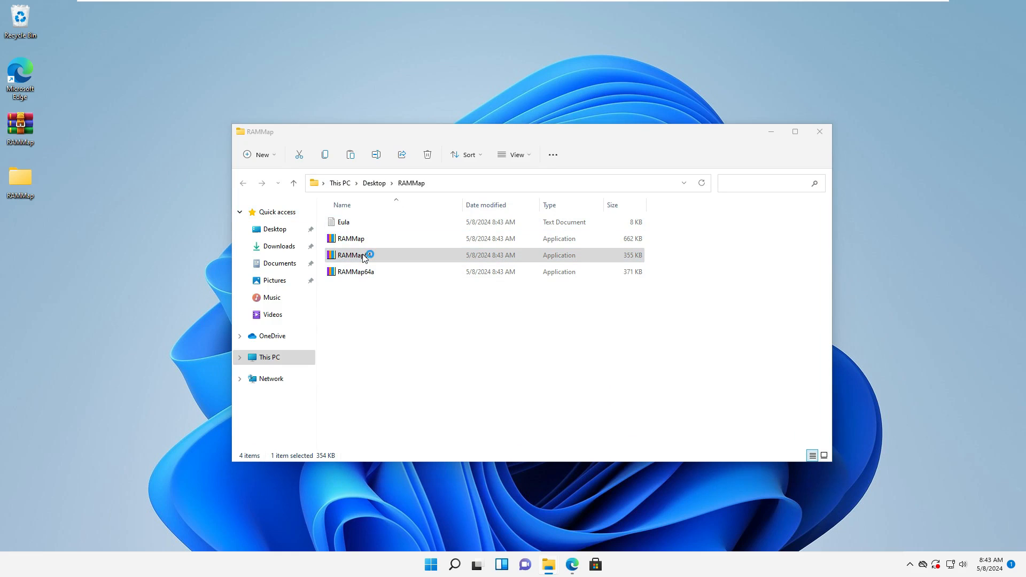
{"action": "double_click", "coordinate": [355, 255]}
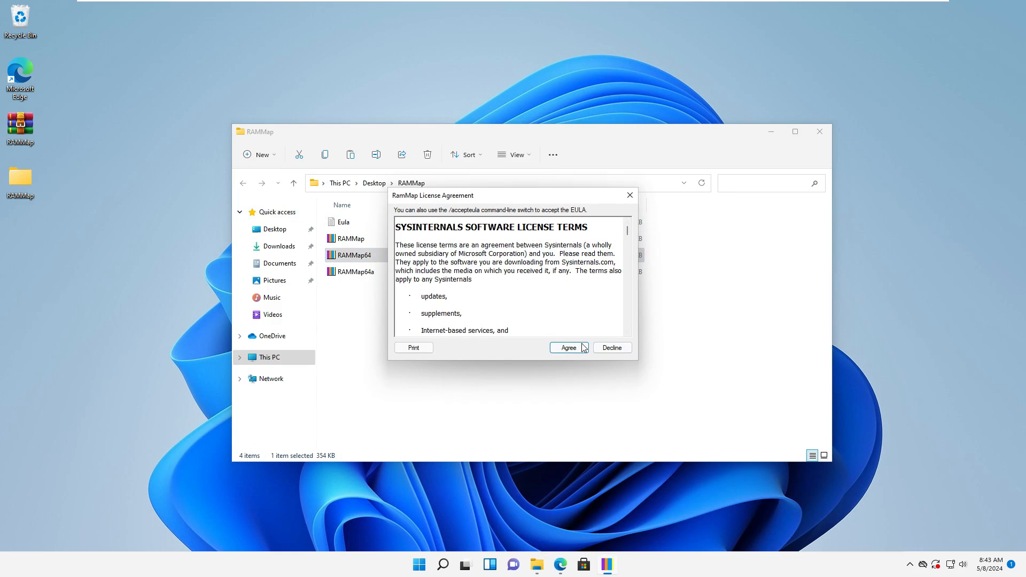
{"action": "left_click", "coordinate": [567, 347]}
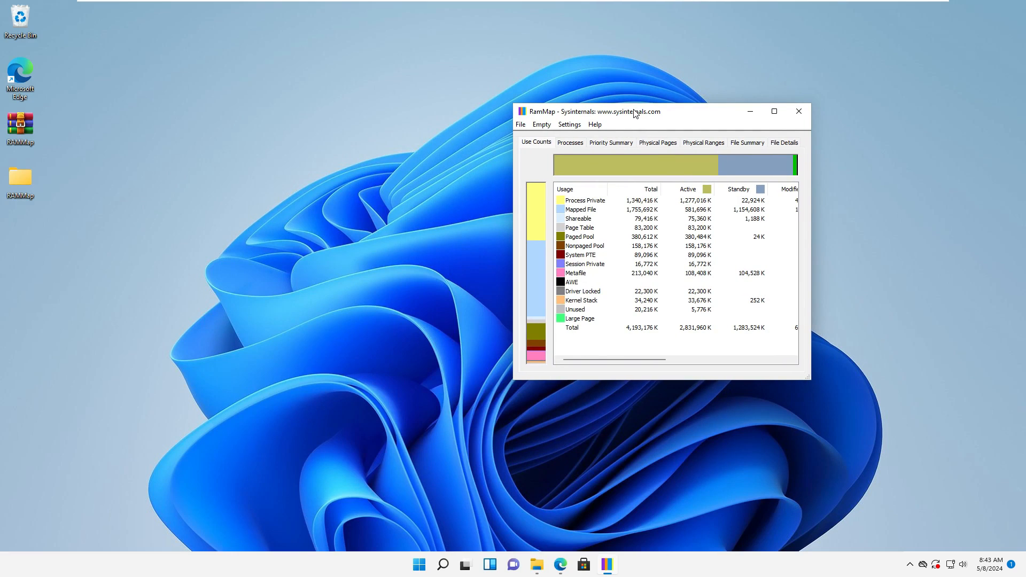
Open RAMMap's Empty menu to view the Empty Standby List option
{"action": "left_click", "coordinate": [542, 125]}
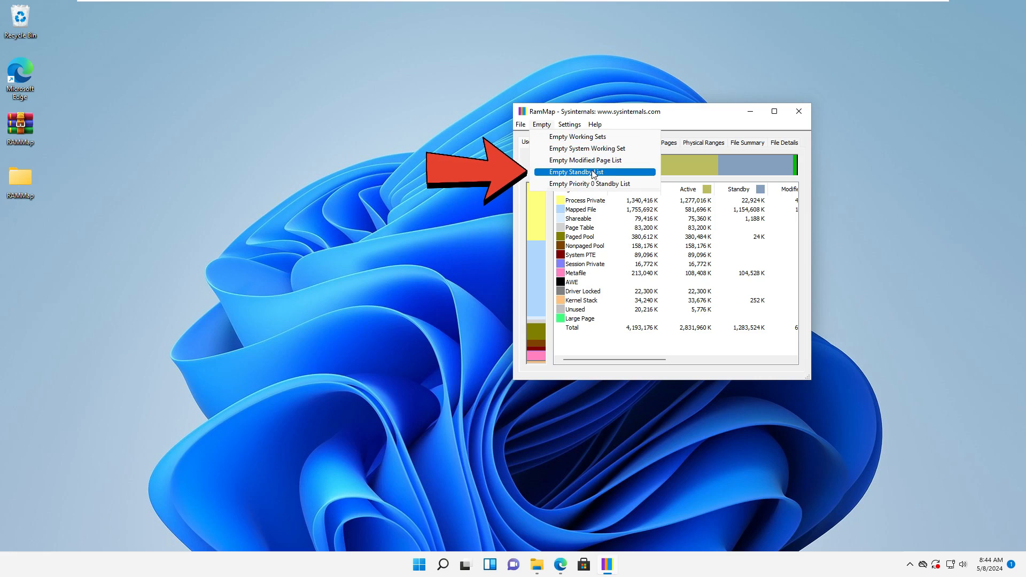
{"action": "mouse_move", "coordinate": [567, 175]}
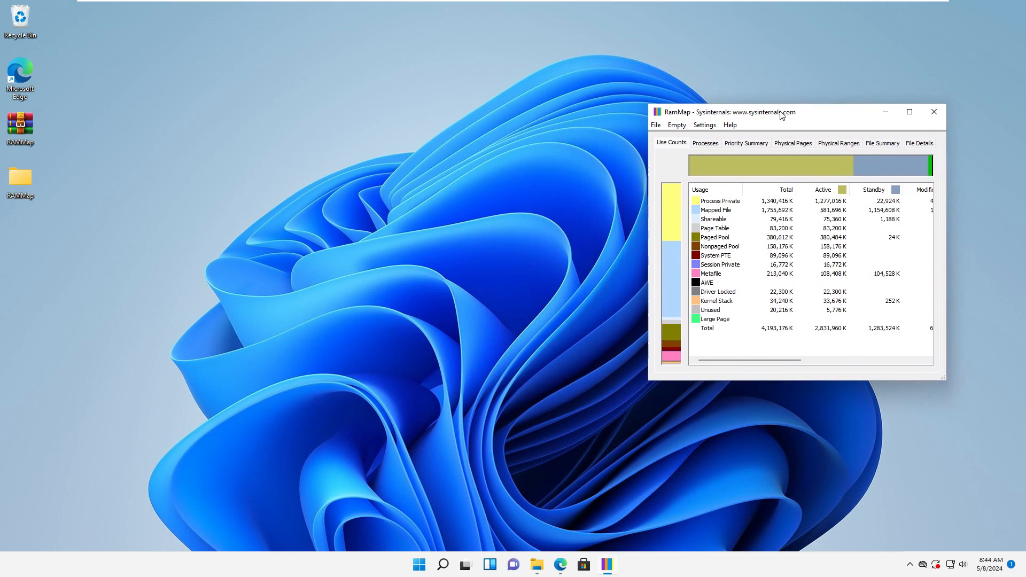
Search Start for 'task manager', launch it, and show its Performance page
{"action": "left_click", "coordinate": [418, 564]}
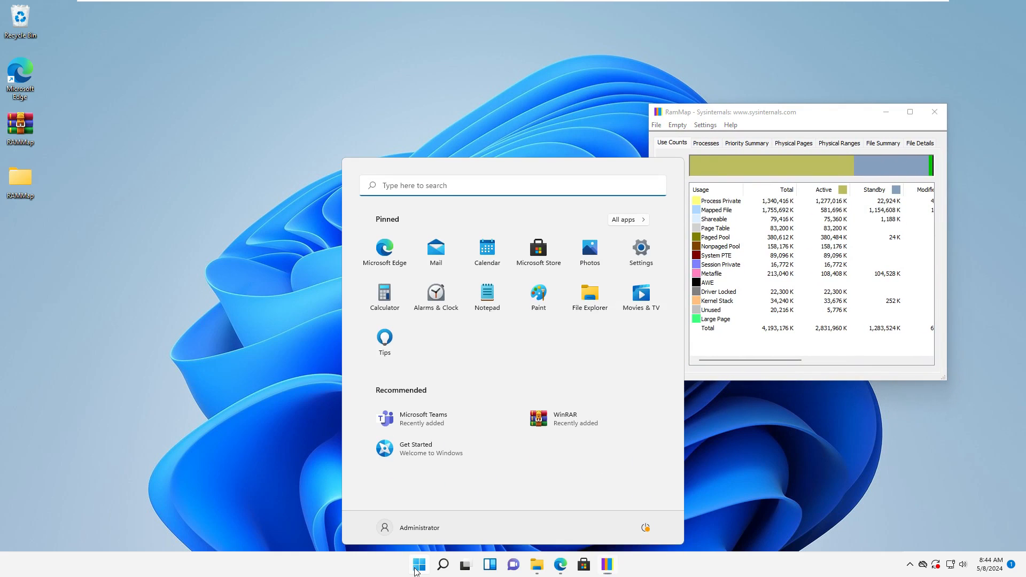
{"action": "type", "text": "task mana"}
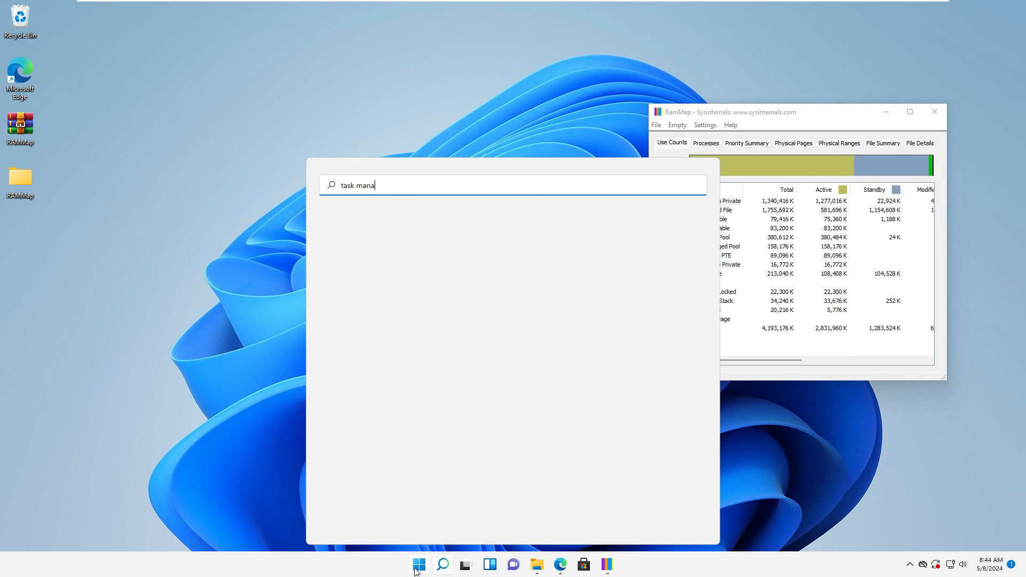
{"action": "type", "text": "ger"}
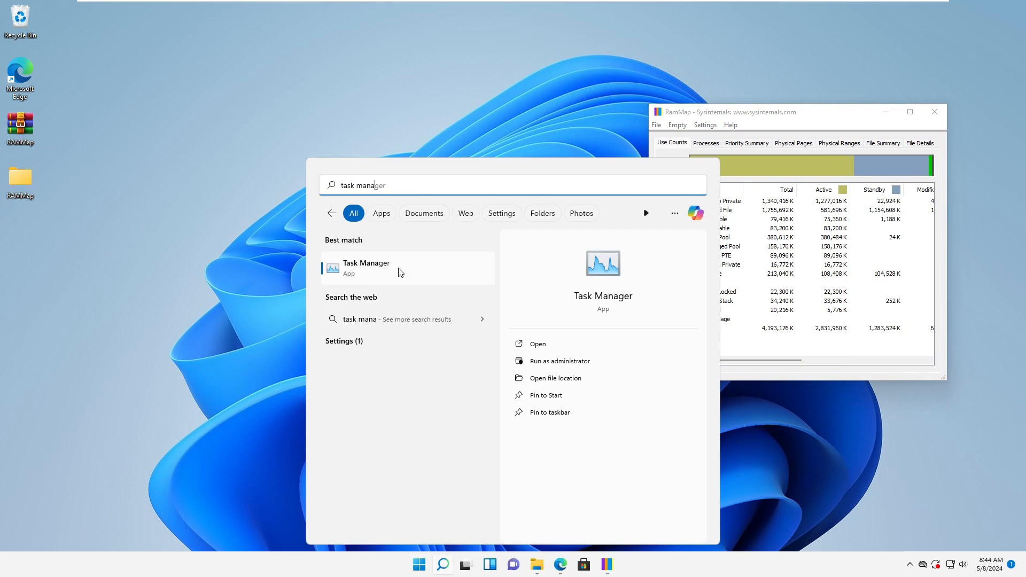
{"action": "left_click", "coordinate": [365, 268]}
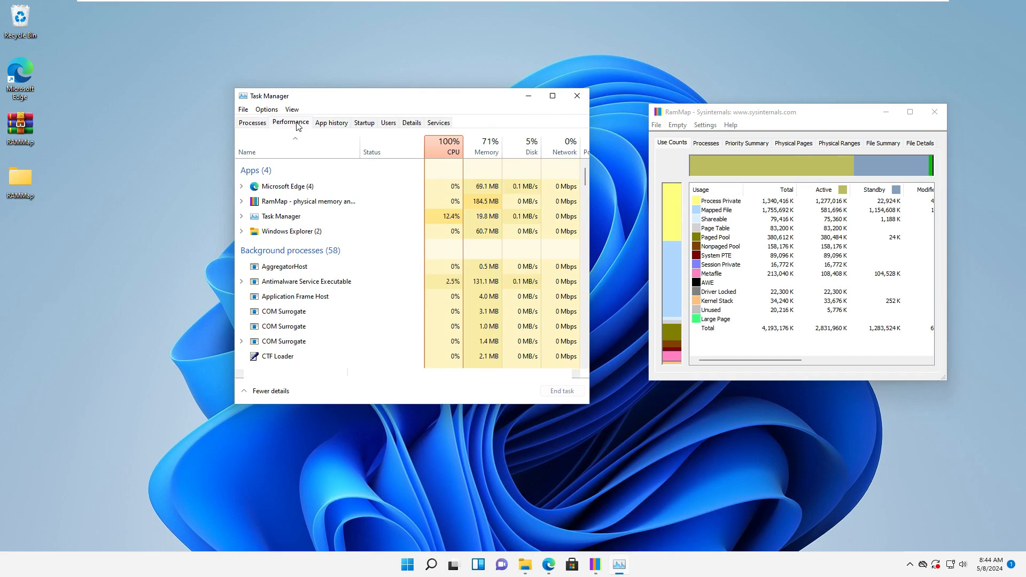
{"action": "left_click", "coordinate": [290, 123]}
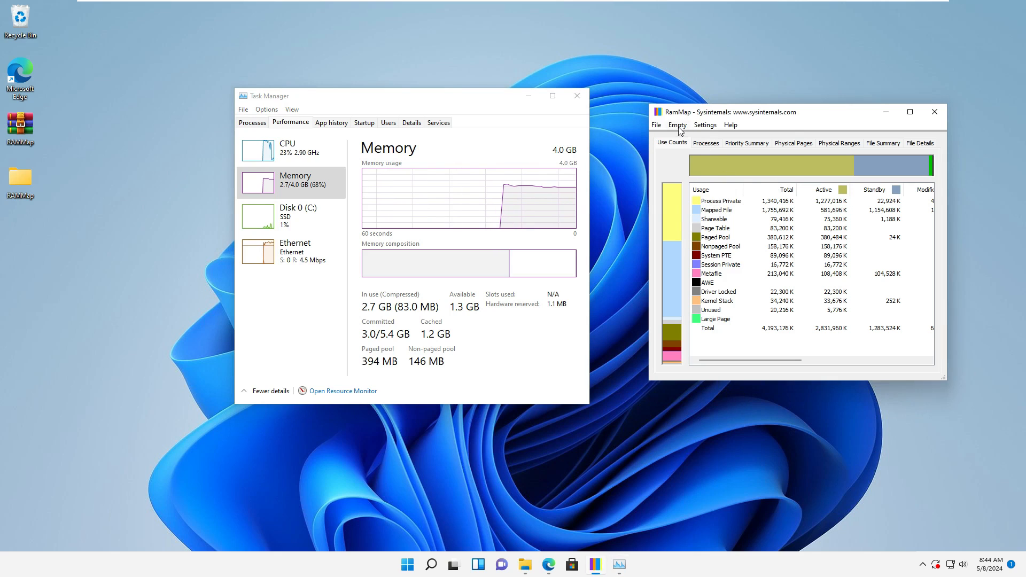
Choose Empty > Empty Standby List in RAMMap, dropping cached memory to 1.0 GB
{"action": "left_click", "coordinate": [677, 125]}
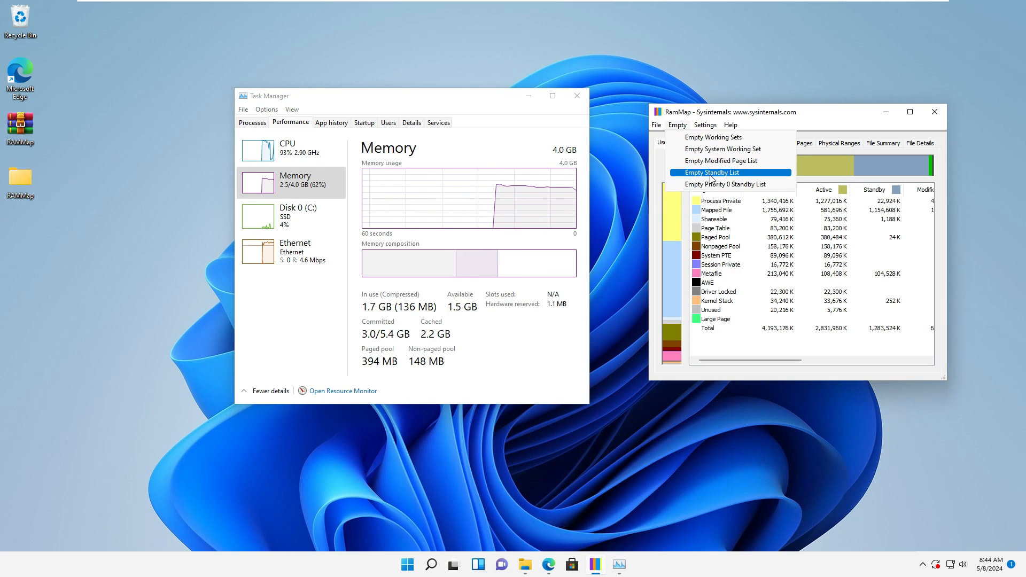
{"action": "left_click", "coordinate": [711, 172]}
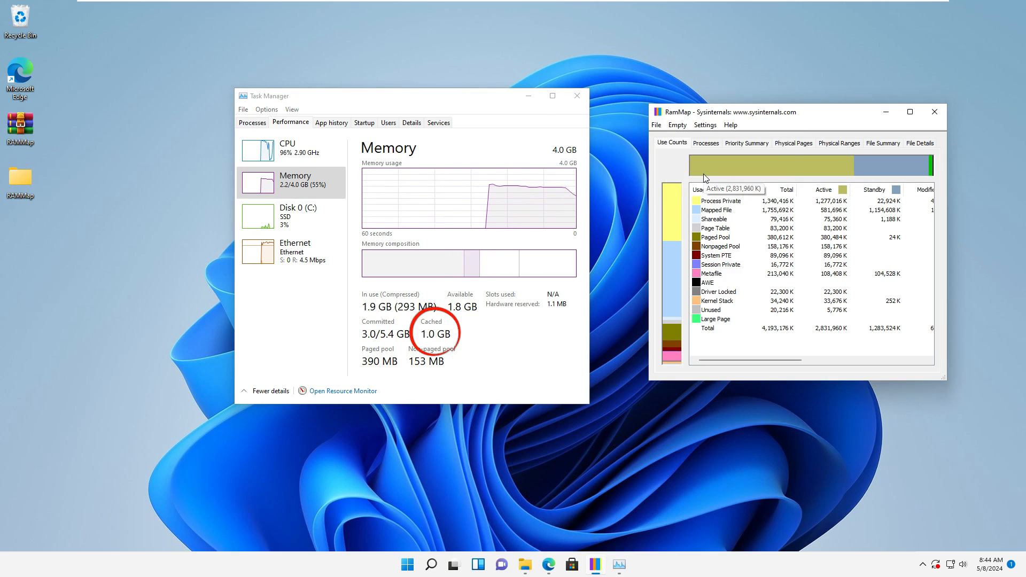